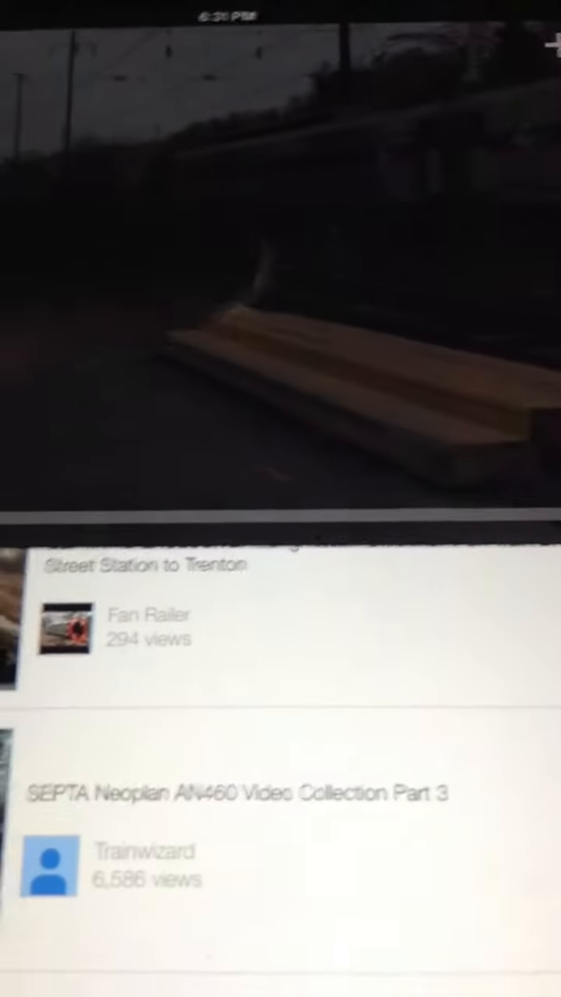
Bring up a comment's popover menu showing Reply, Like, Report, Remove and Delete, then dismiss it.
click(507, 429)
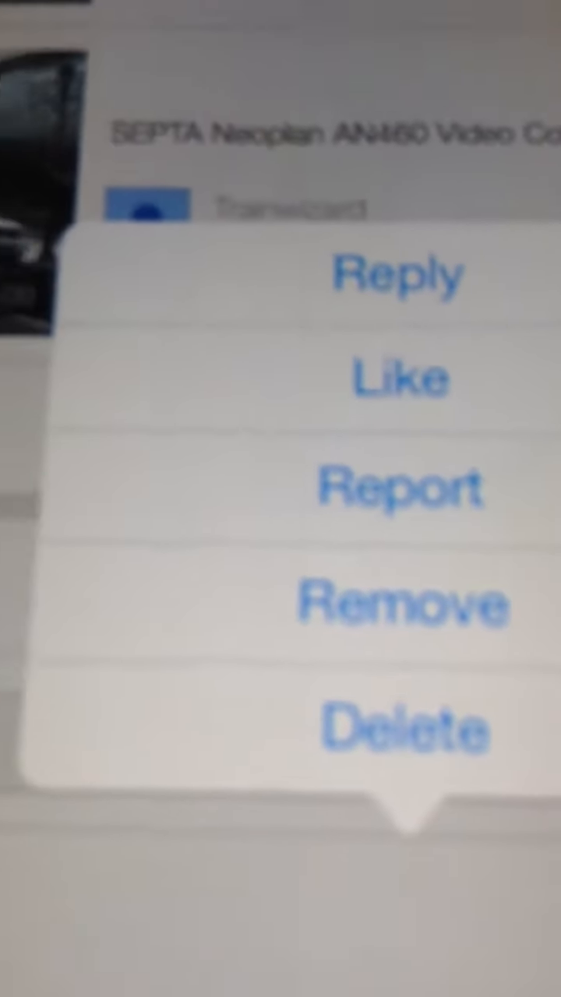
click(399, 376)
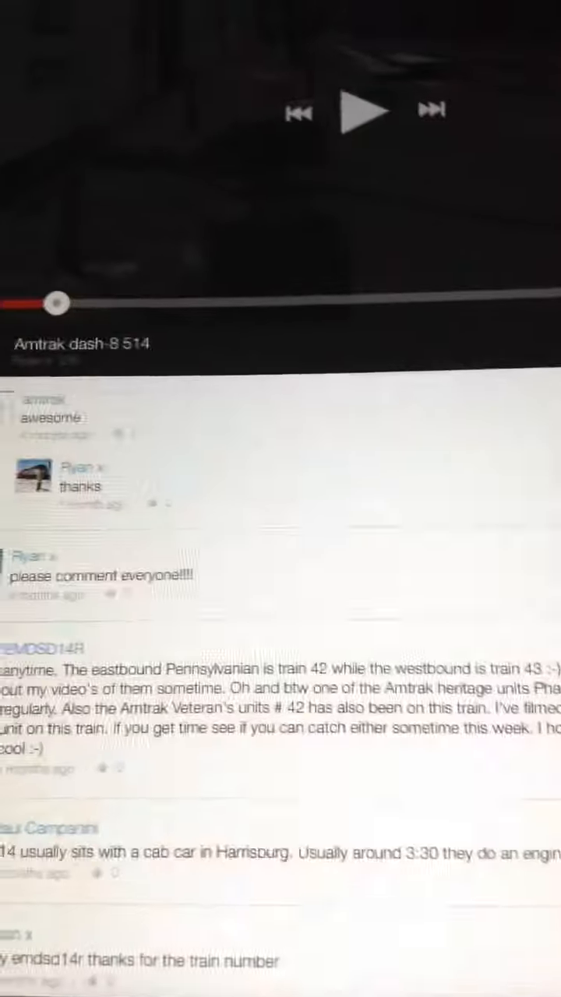
Open the Amtrak dash-8 514 video to view its comments below the player.
click(484, 207)
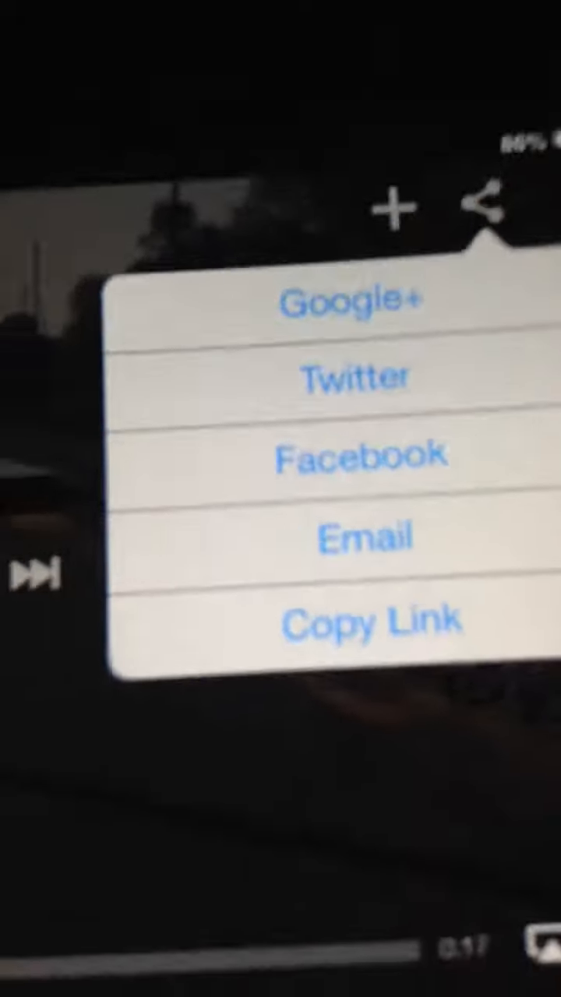